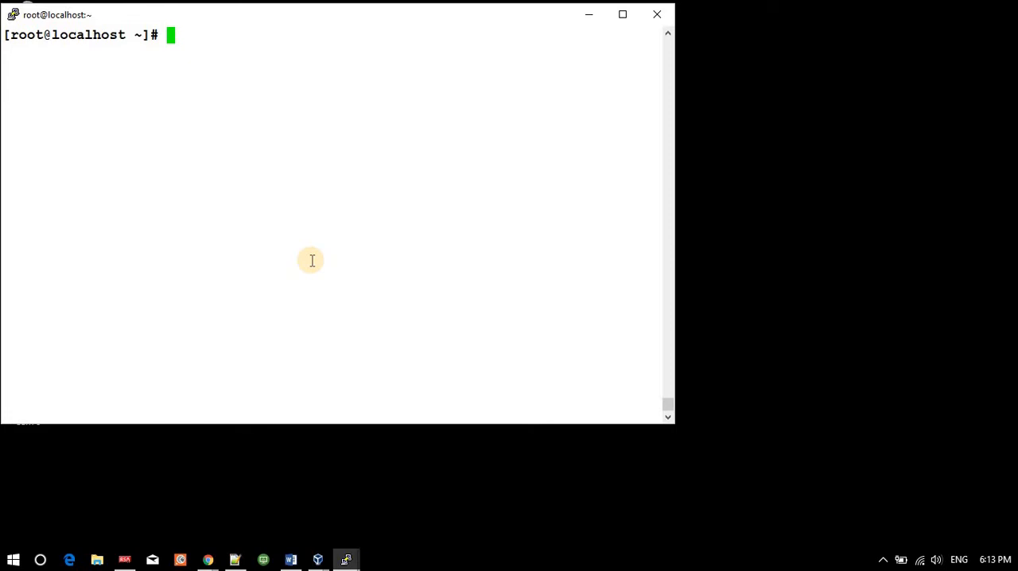
Run last at the root prompt to list recent root and tom logins with IPs.
type("last")
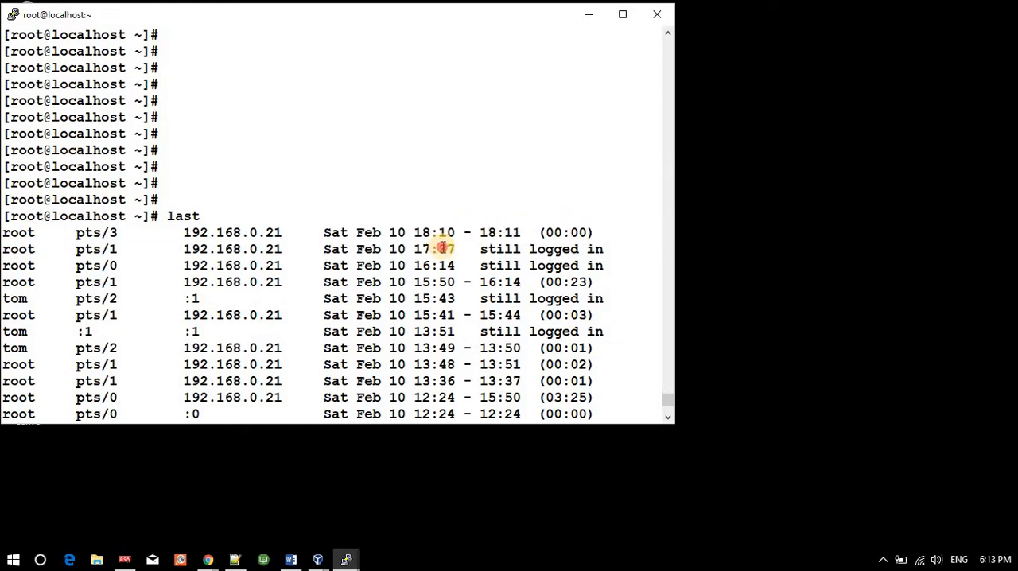
Highlight tom's 15:43 login rows and entries near the bottom reboot and wtmp-start lines.
left_click_drag(437, 248, 605, 248)
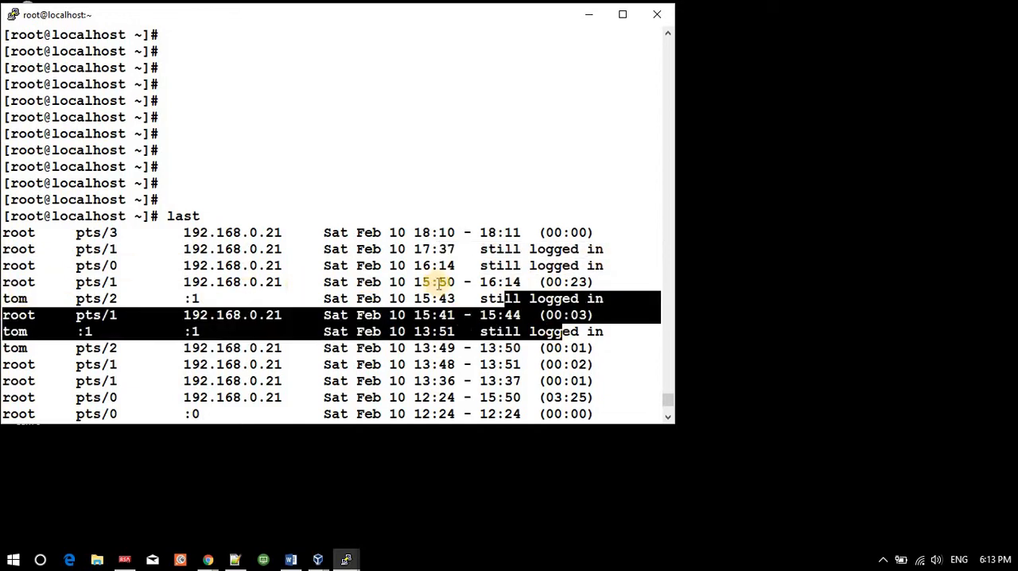
mouse_move(369, 281)
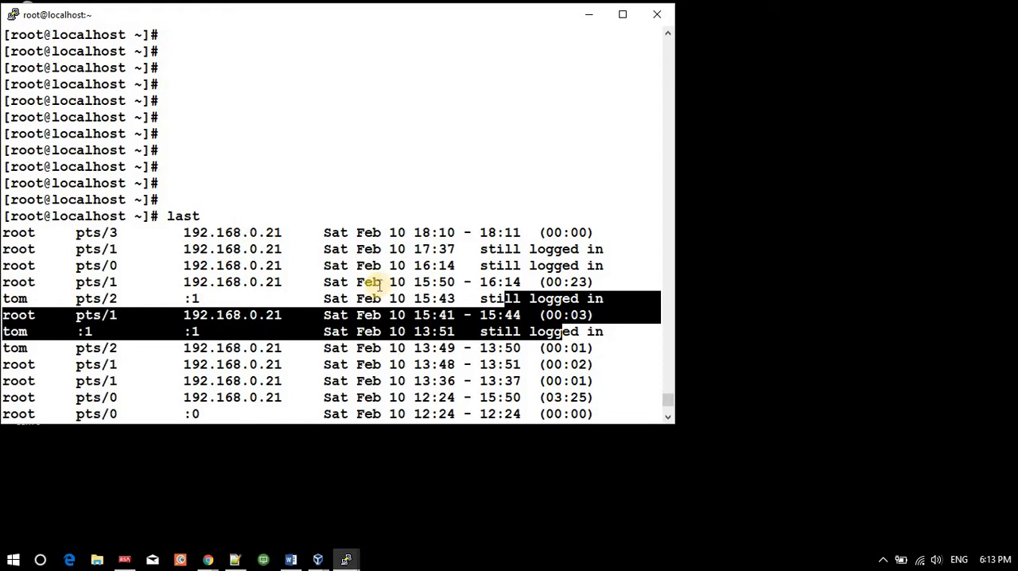
mouse_move(415, 232)
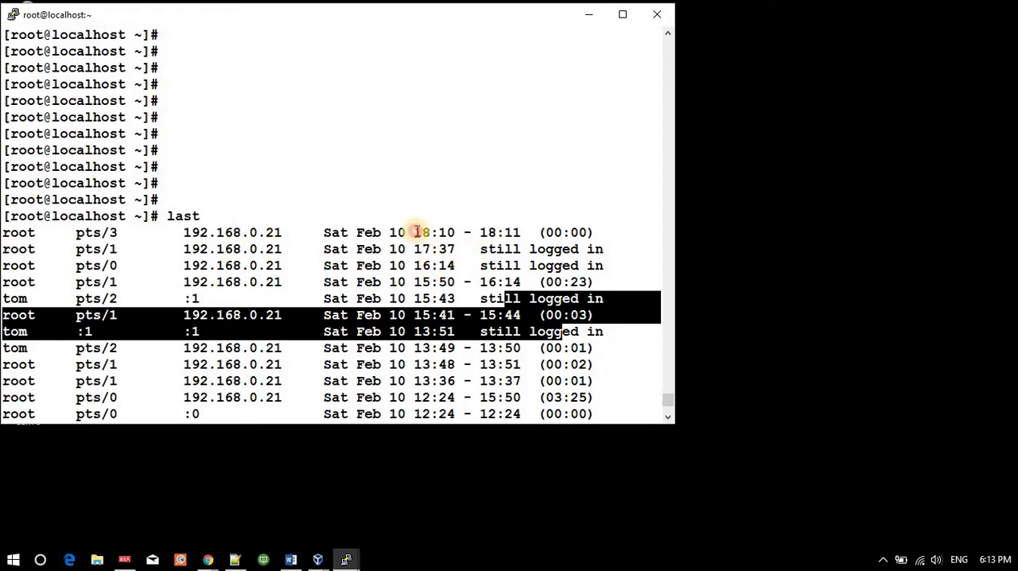
double_click(433, 232)
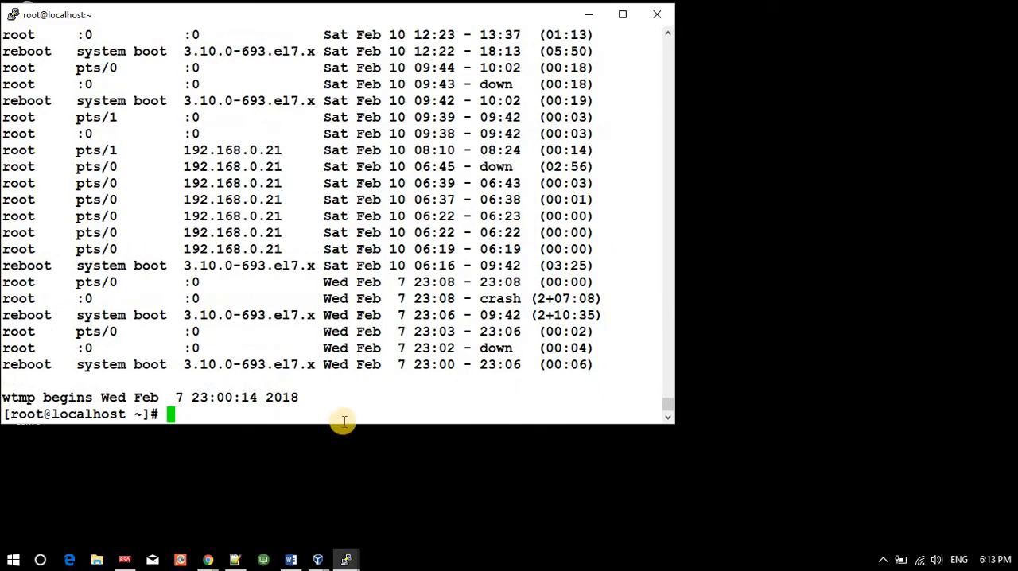
mouse_move(458, 360)
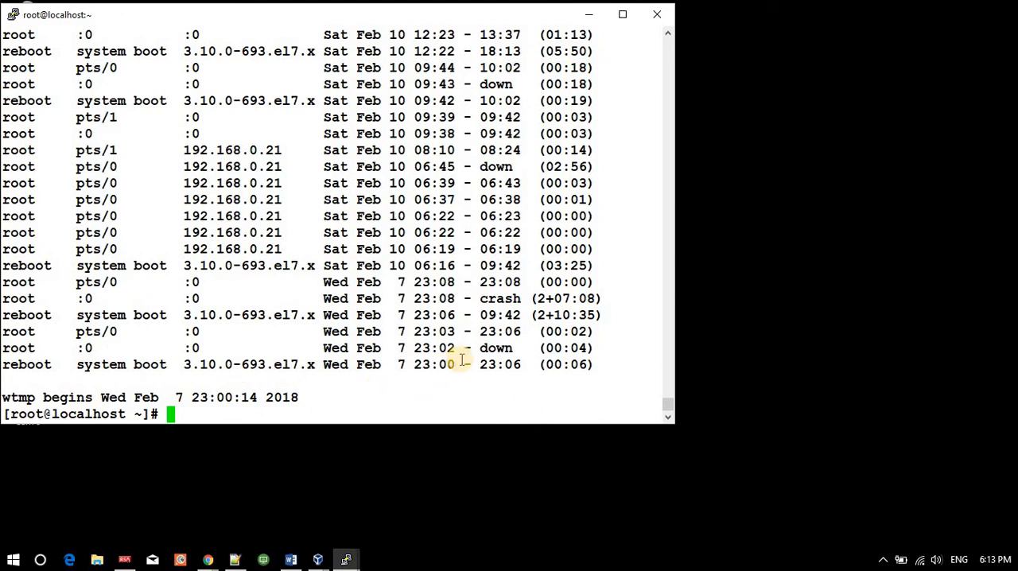
left_click_drag(469, 364, 522, 365)
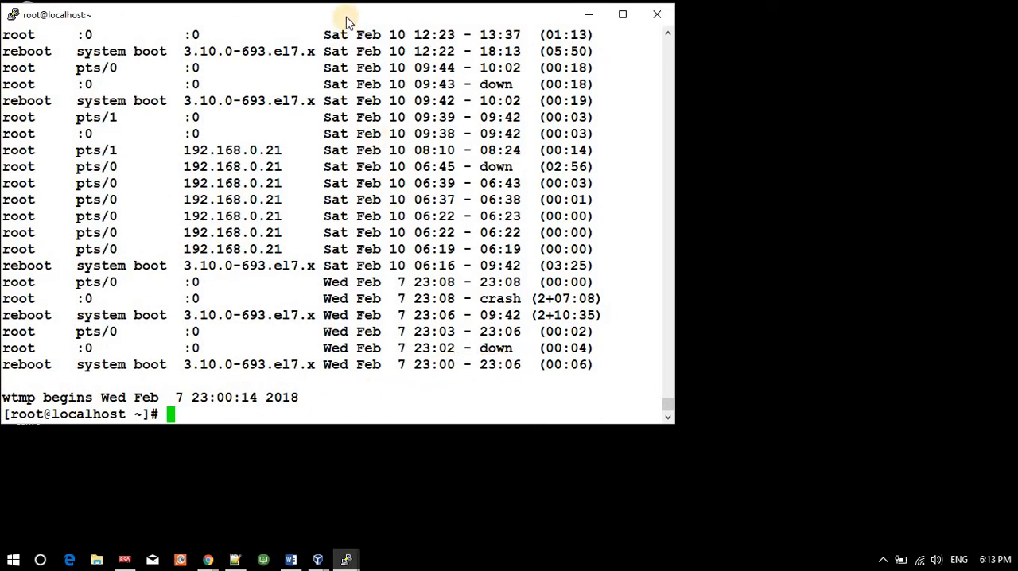
Duplicate the session into a new window, move it right, and begin su - tom there.
right_click(347, 19)
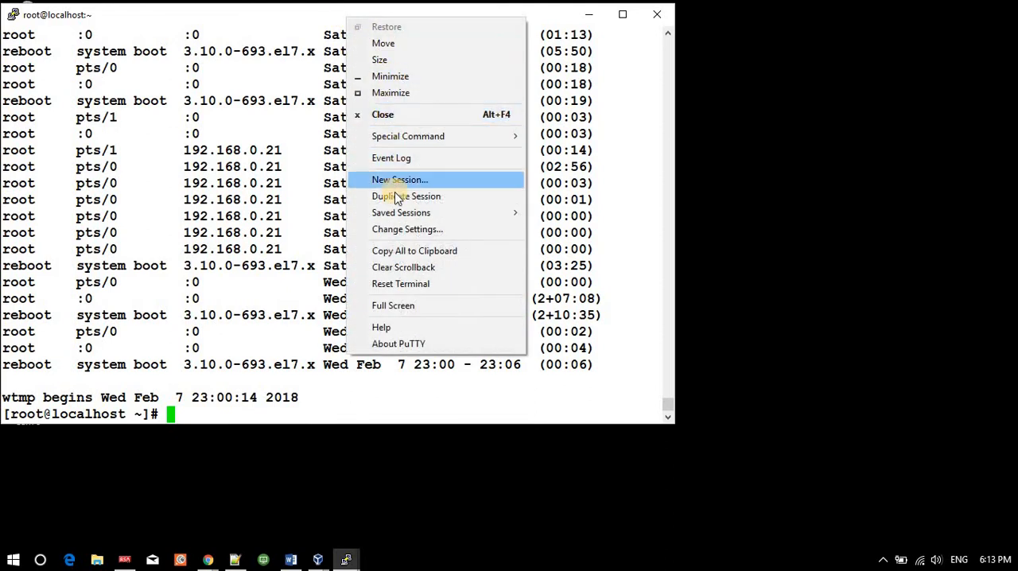
left_click(398, 178)
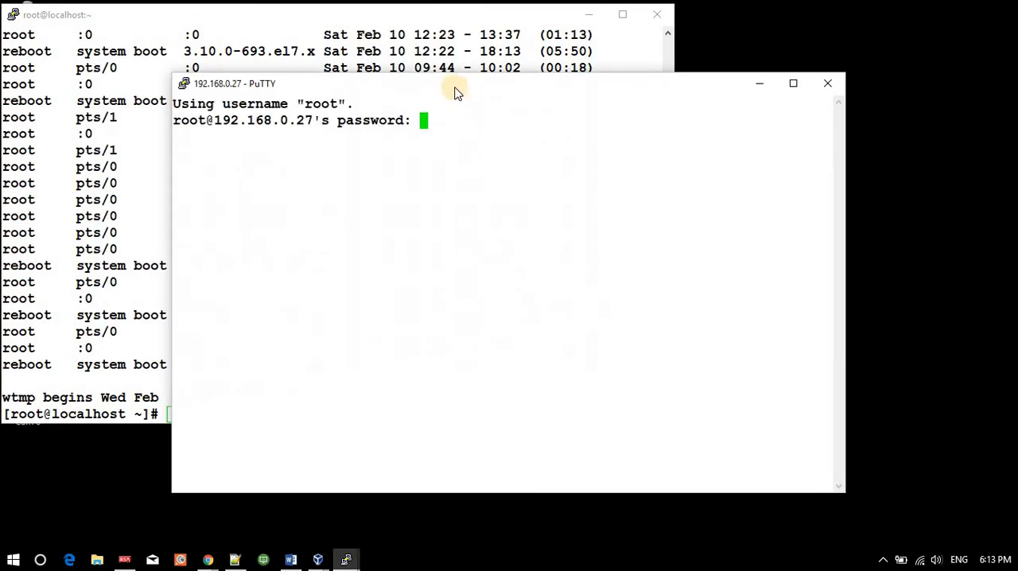
left_click_drag(453, 85, 624, 115)
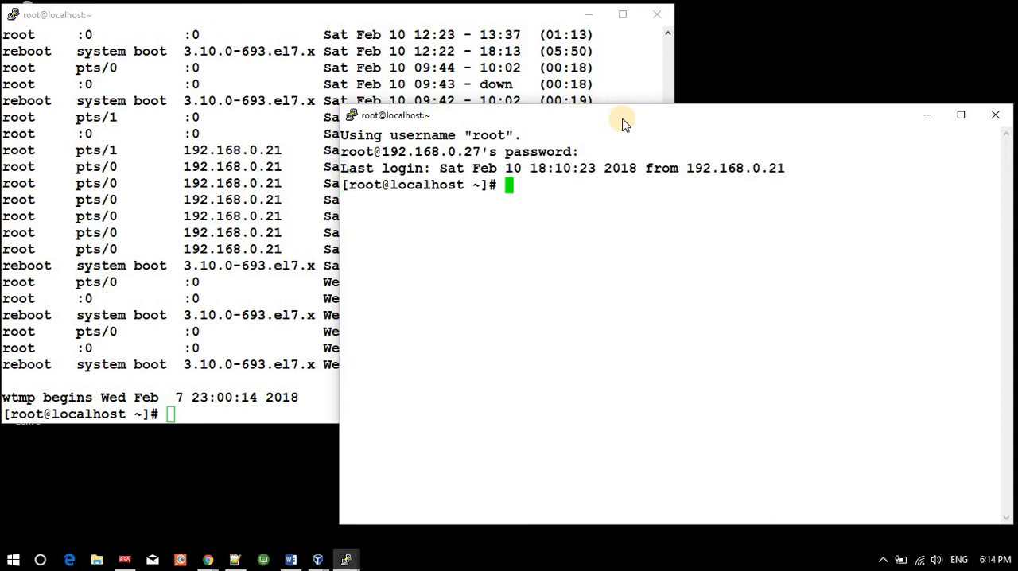
type("su - to")
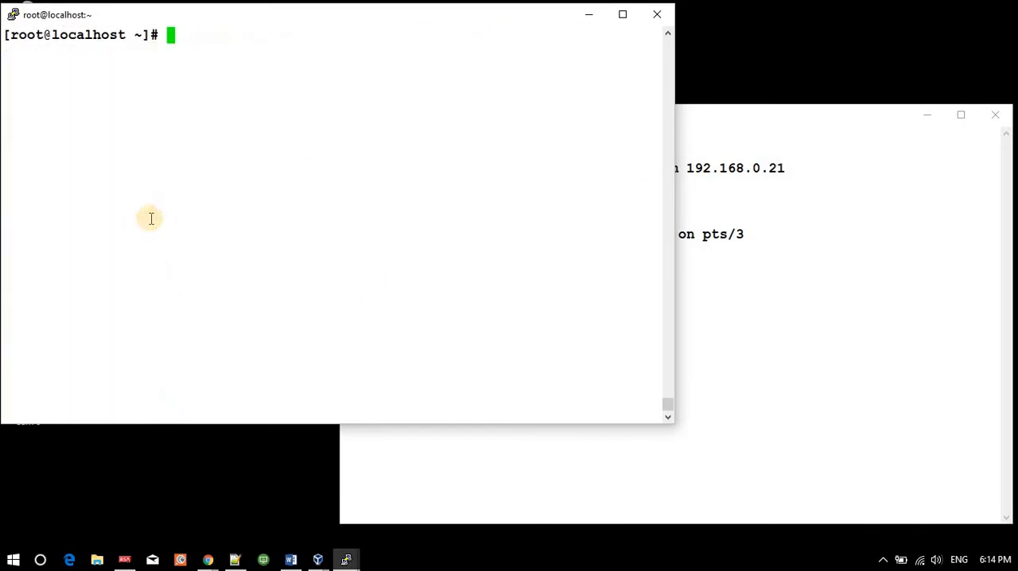
Rerun last in the first window, run a command in tom's window, and mark tom's 15:43 date.
type("last")
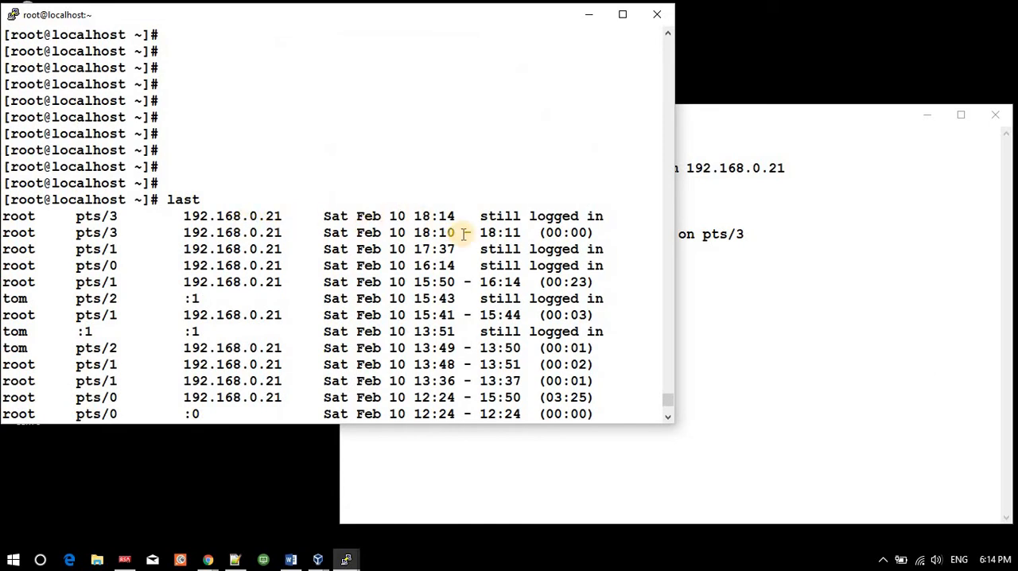
type("da")
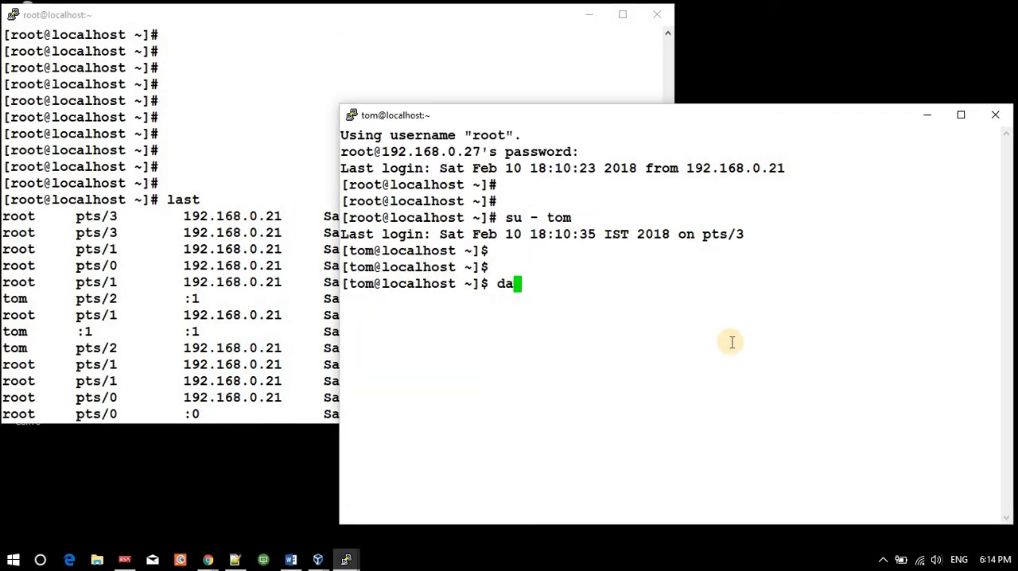
key("Return")
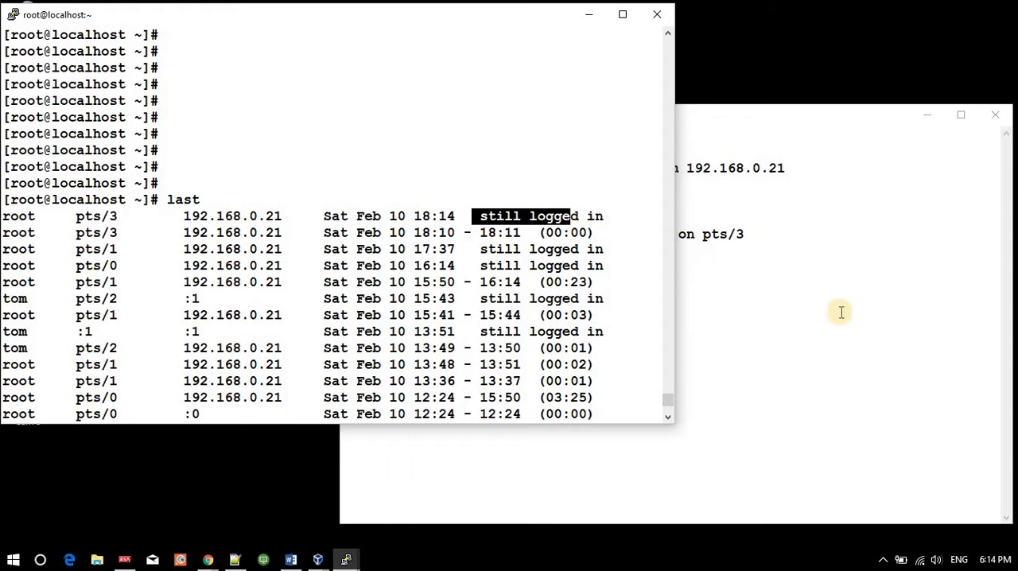
mouse_move(547, 248)
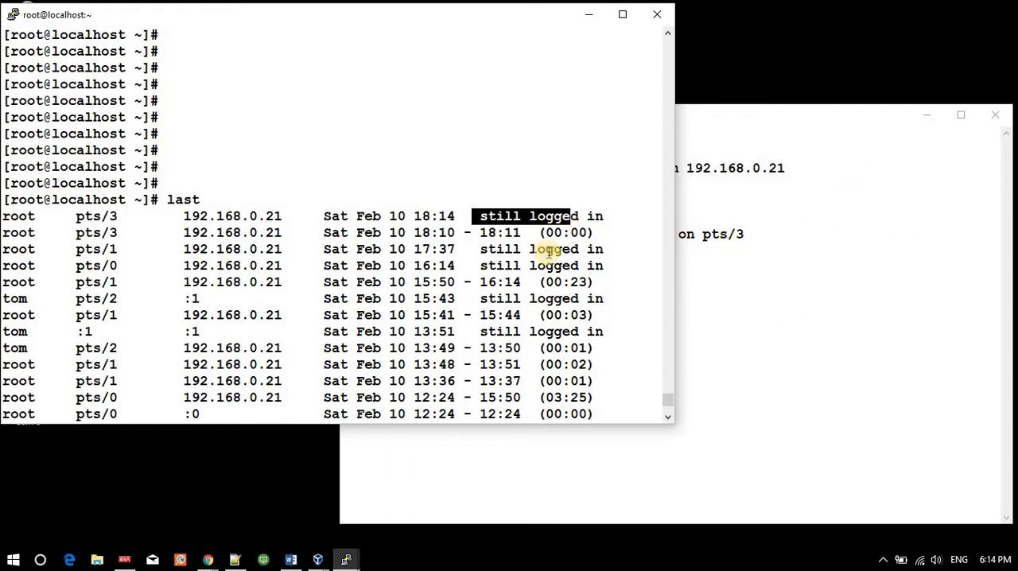
mouse_move(6, 299)
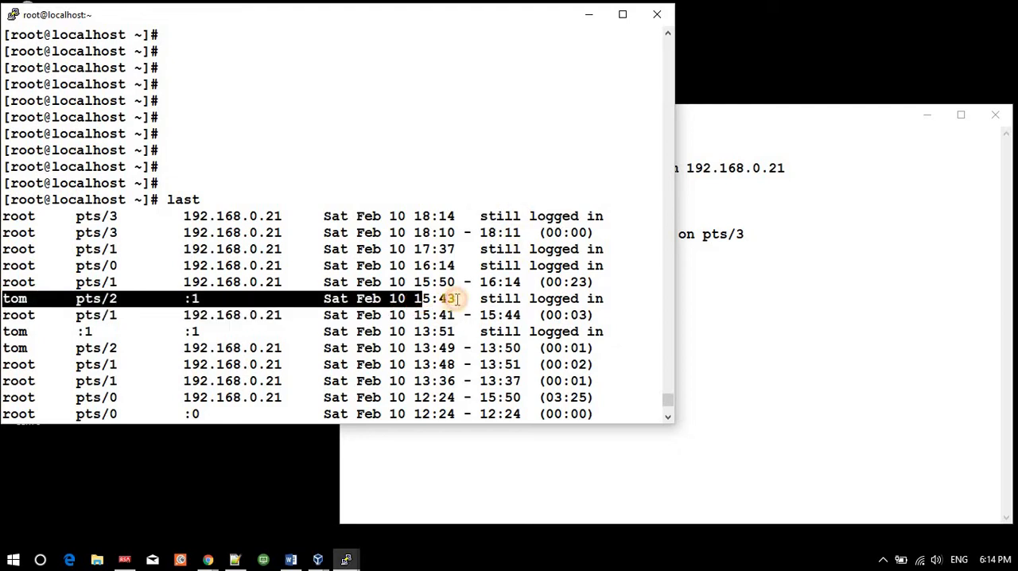
double_click(369, 299)
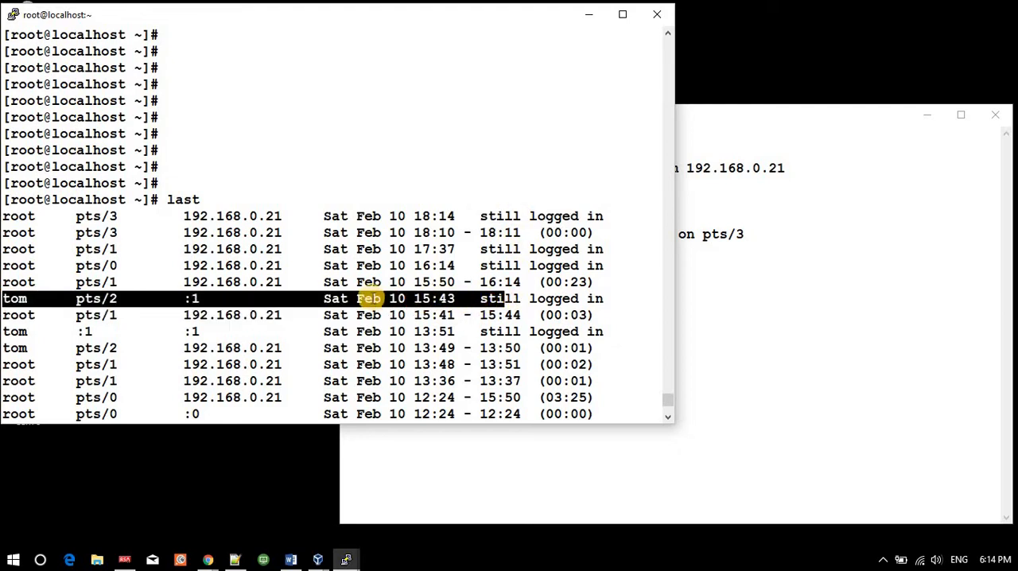
mouse_move(500, 331)
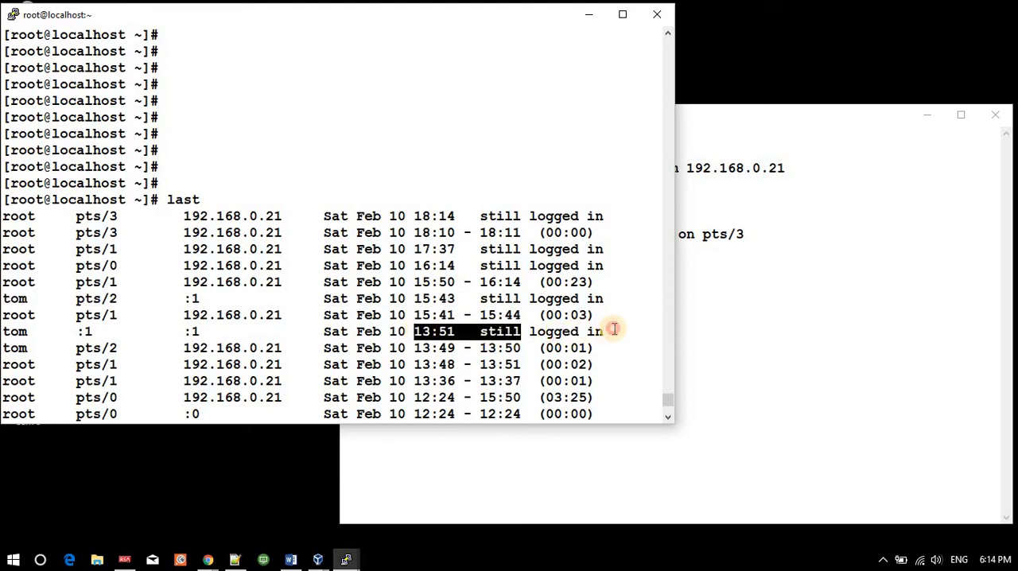
scroll("down", 3)
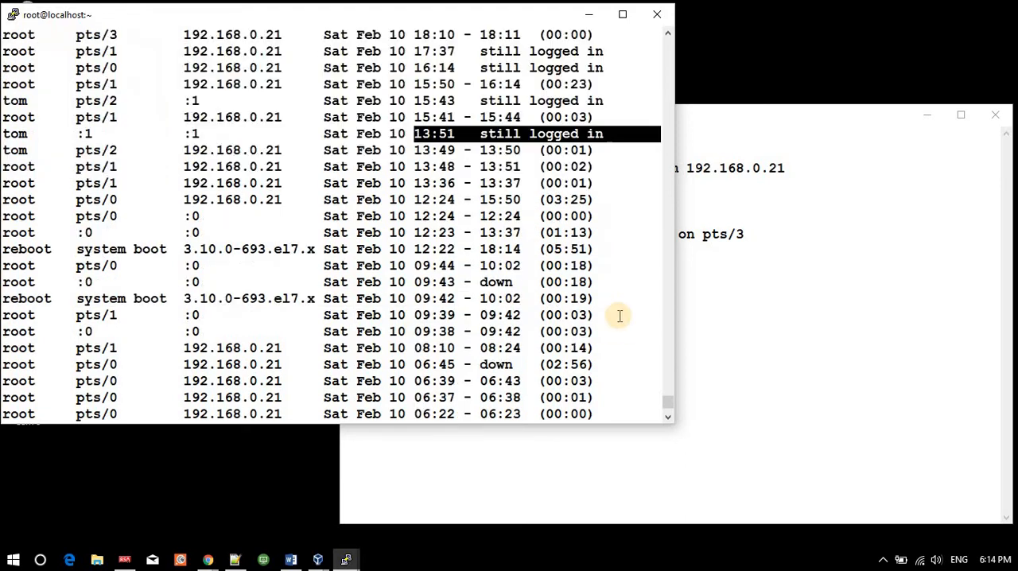
scroll("down", 3)
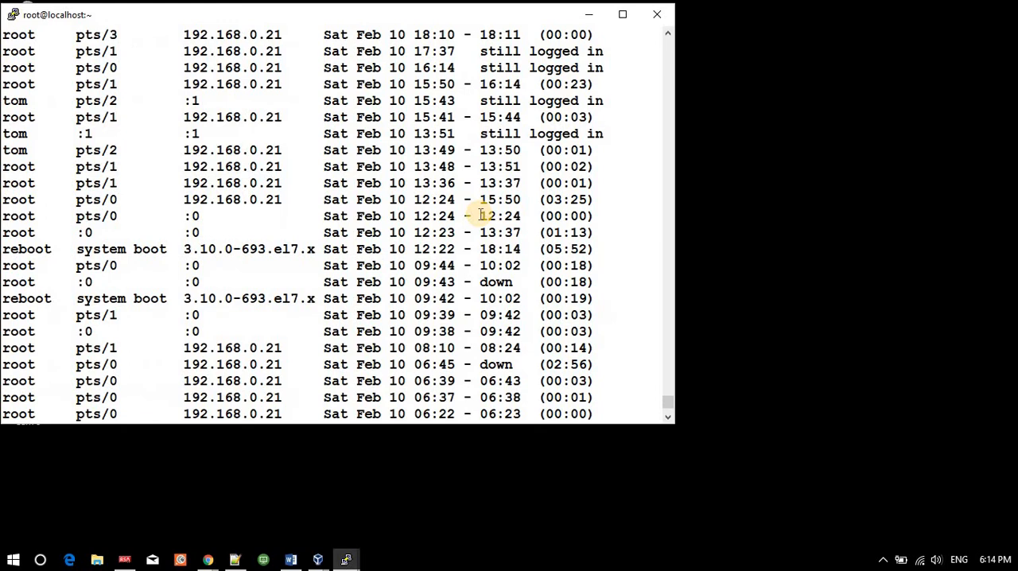
Rerun last and highlight the 18:14 time of the newest root pts/3 session.
key("Return")
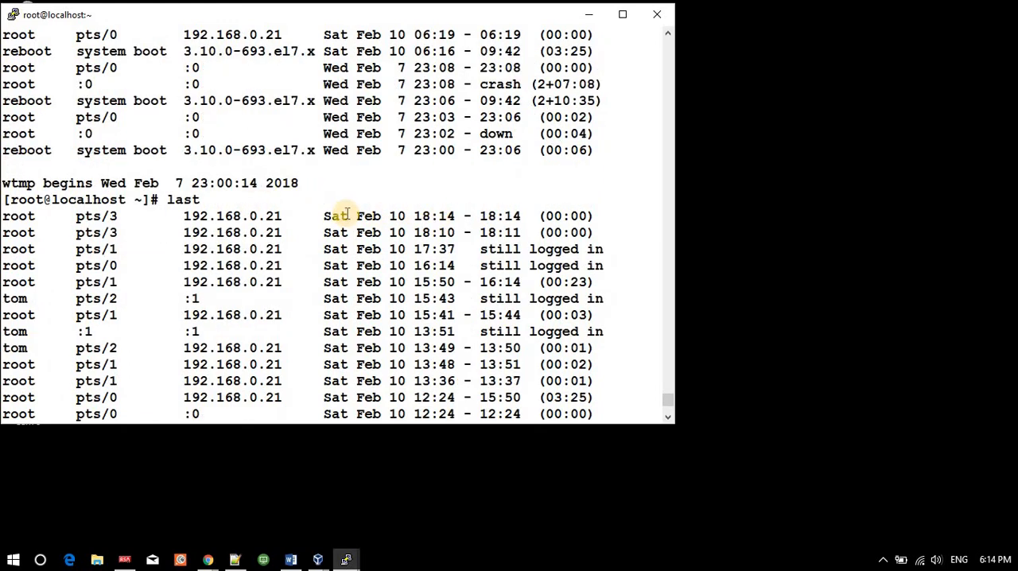
double_click(433, 217)
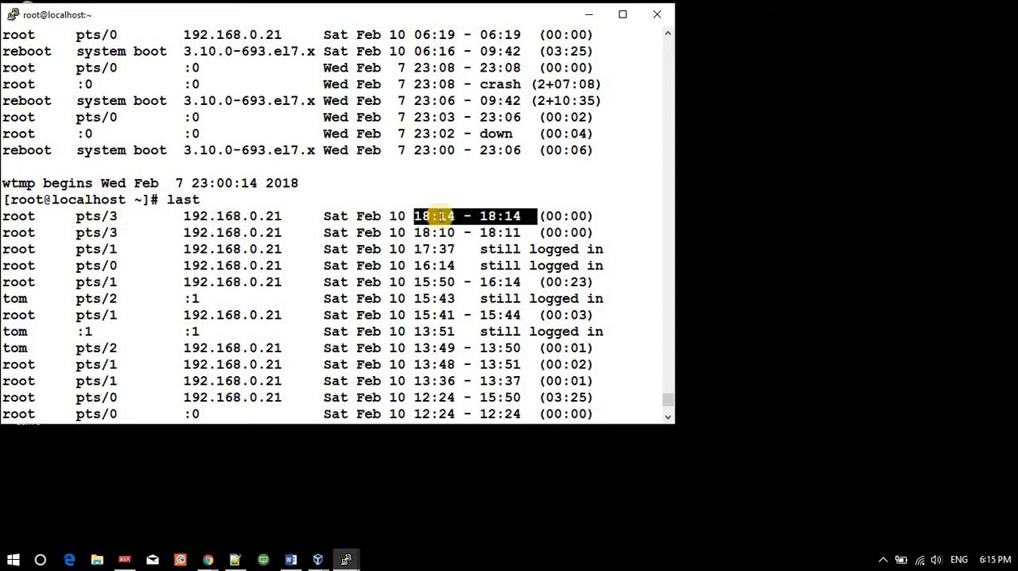
mouse_move(423, 233)
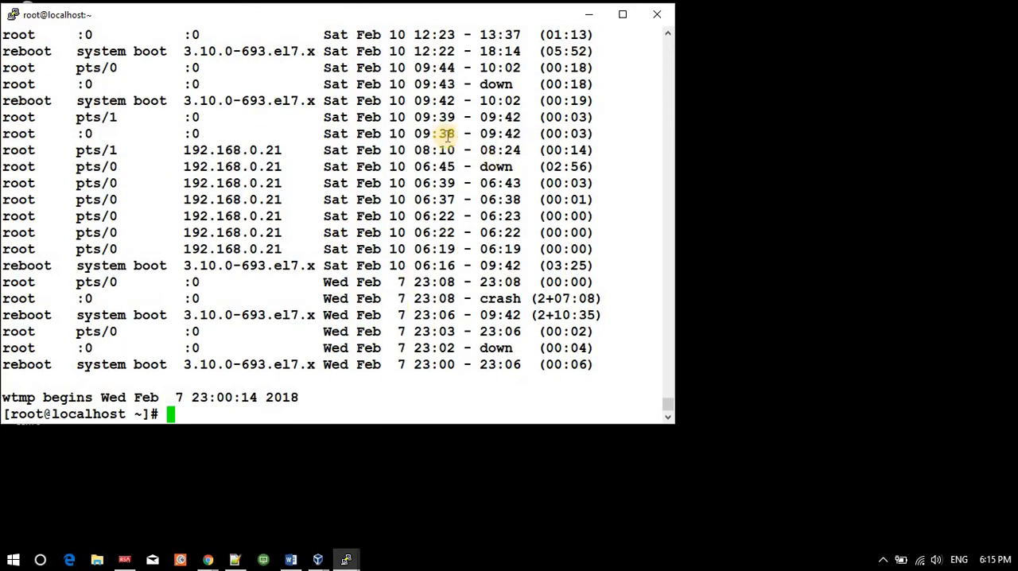
mouse_move(283, 149)
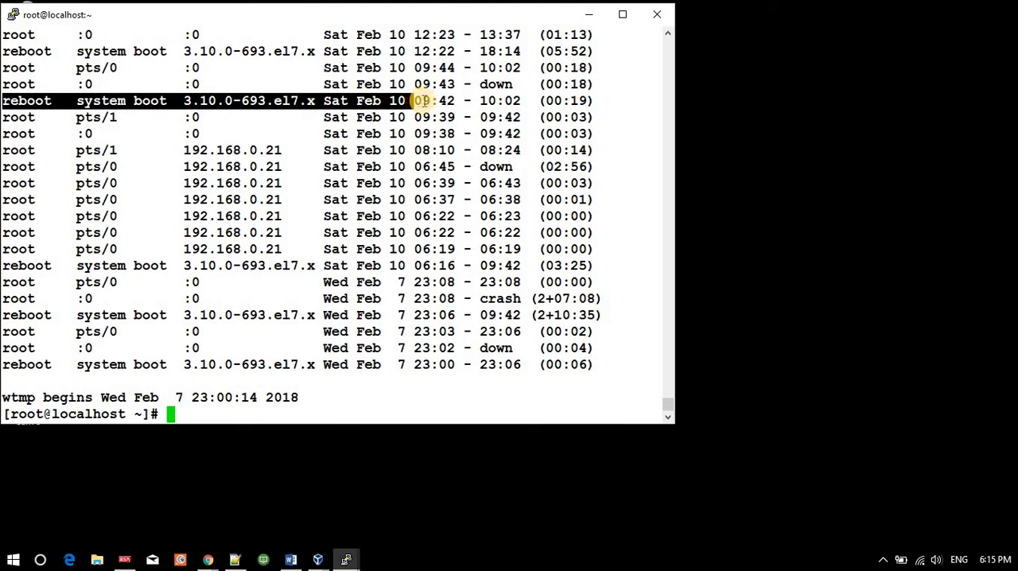
Highlight the 09:42 to 10:02 reboot period at the end of the login list.
left_click_drag(412, 101, 524, 100)
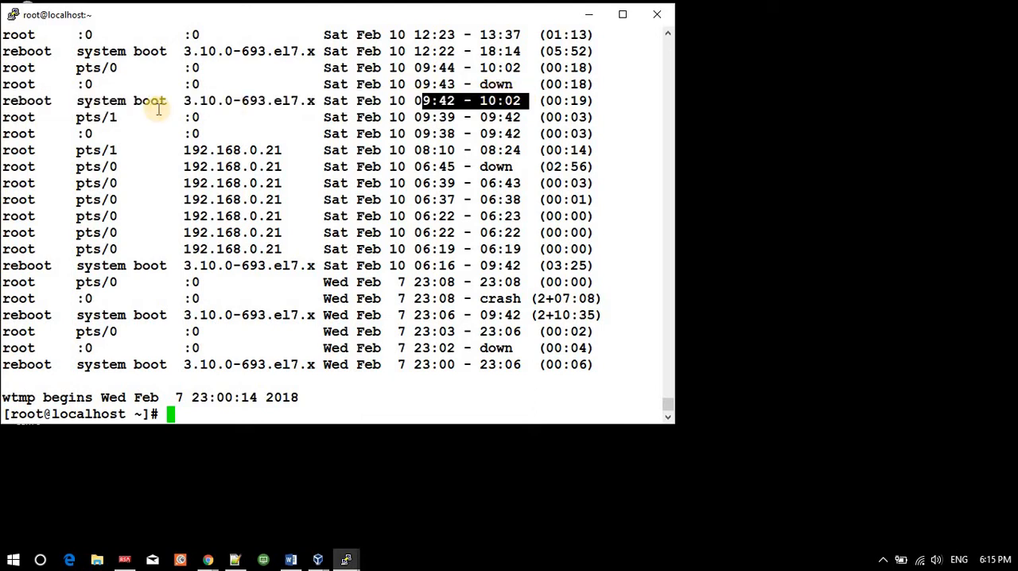
mouse_move(516, 84)
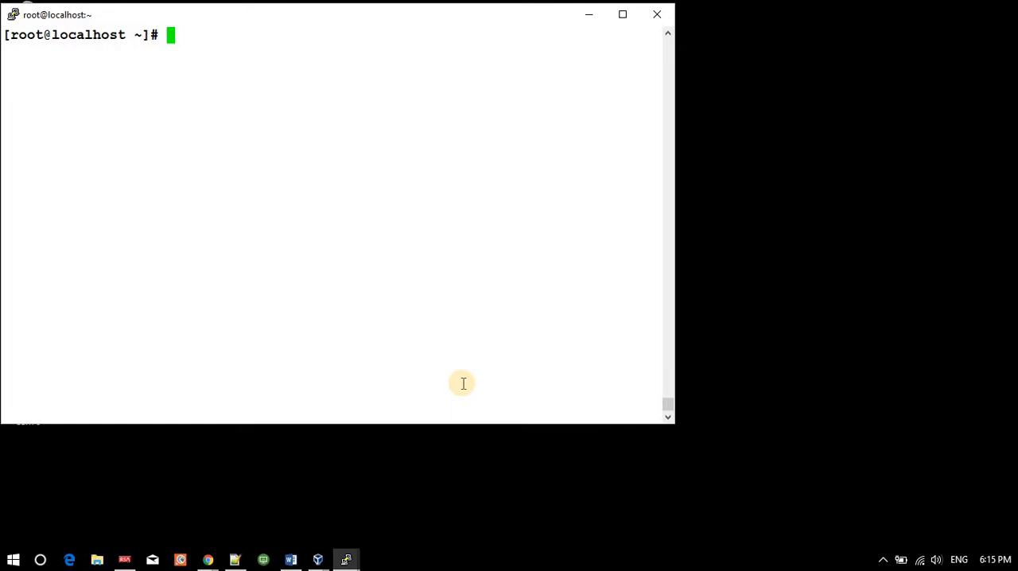
Run lastb and highlight one of tom's failed ssh login rows from 192.168.0.21.
type("lastb")
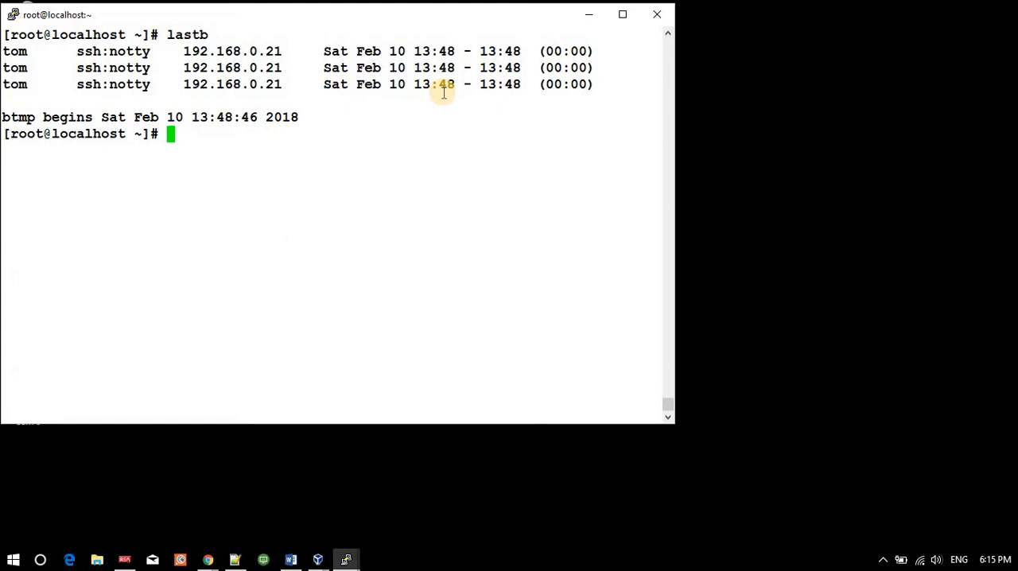
double_click(18, 51)
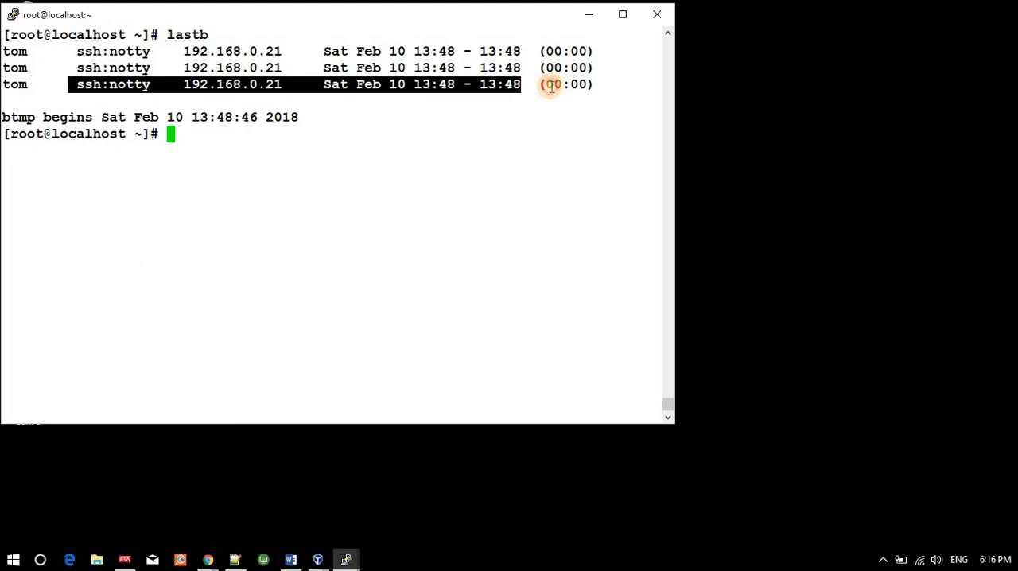
mouse_move(394, 175)
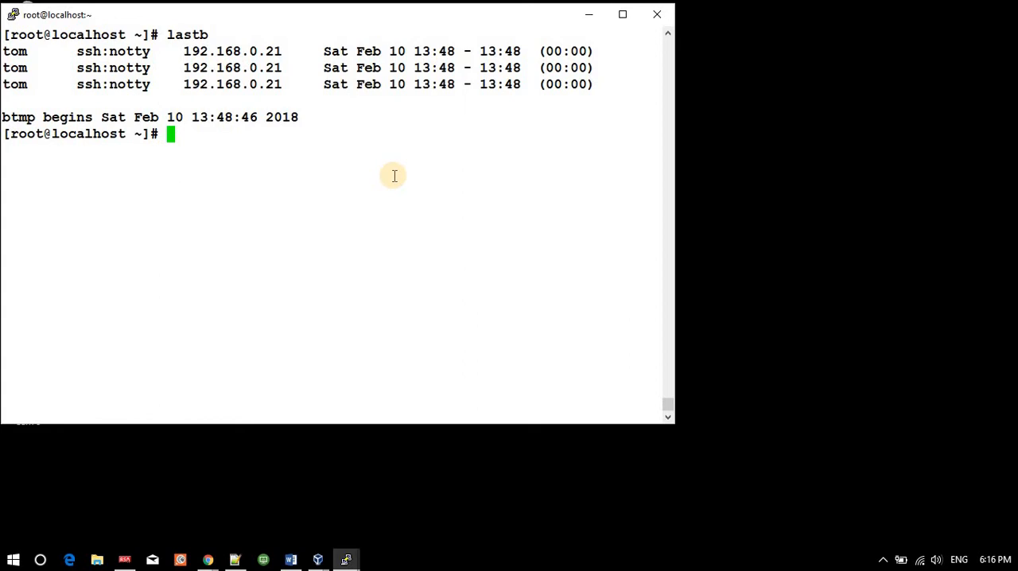
mouse_move(182, 129)
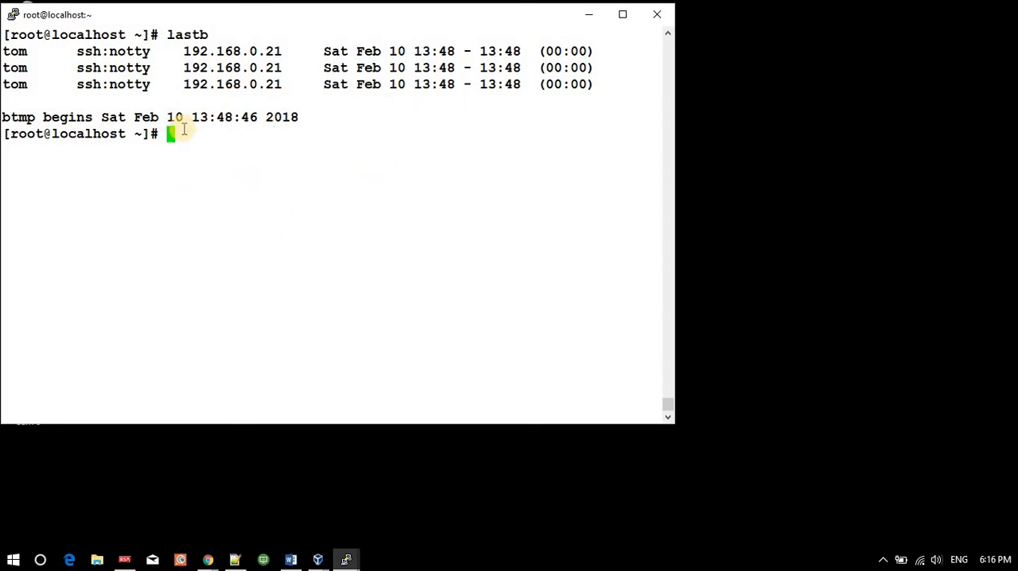
mouse_move(323, 216)
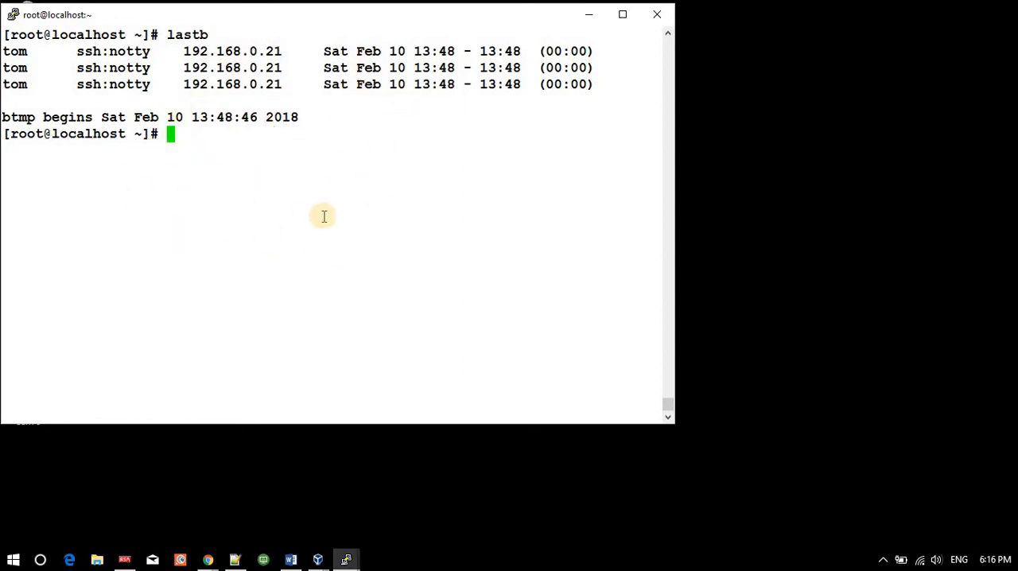
mouse_move(258, 239)
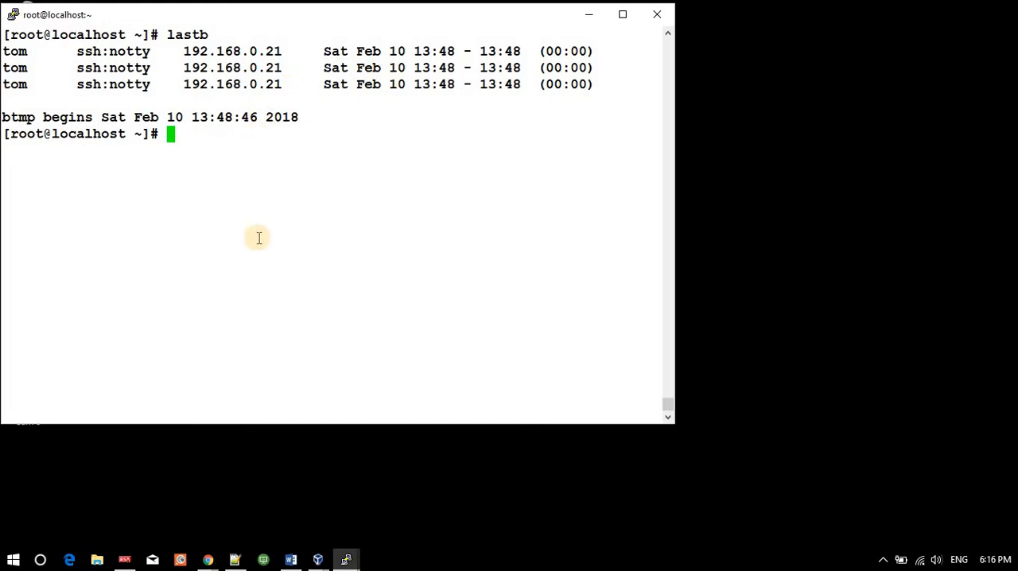
mouse_move(201, 258)
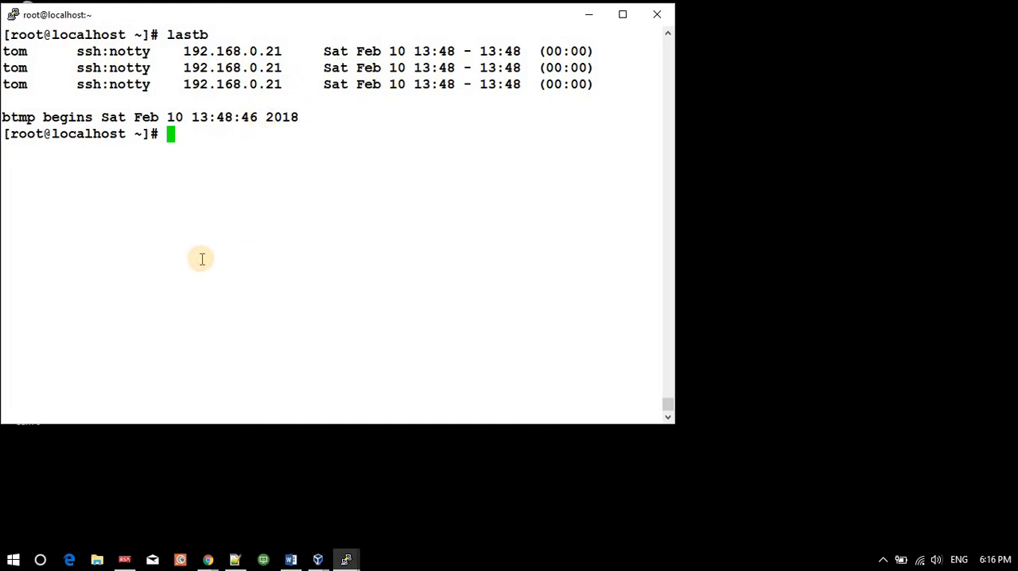
Run lastlog and highlight a row showing a recorded last-login date.
type("lastl")
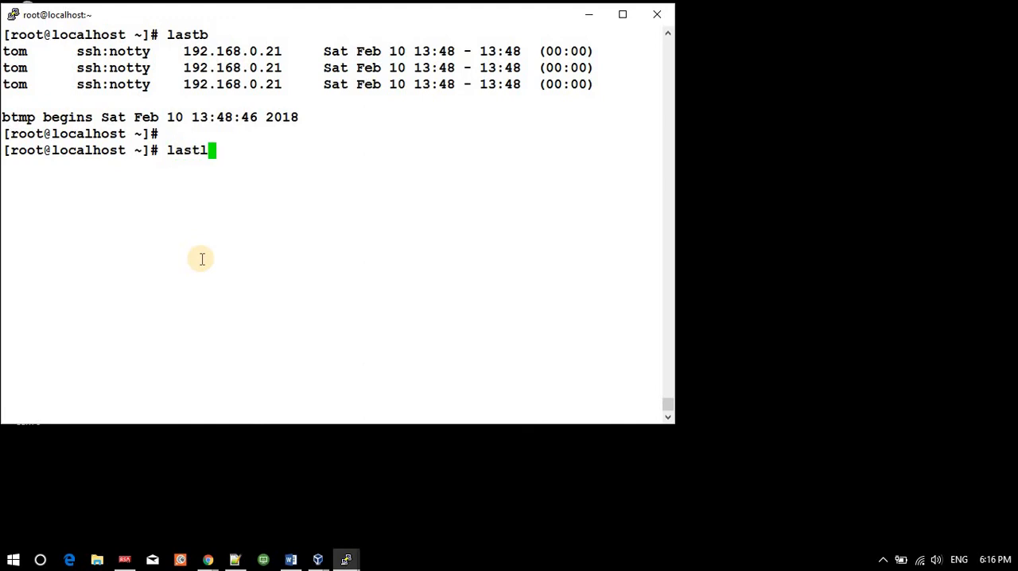
type("og")
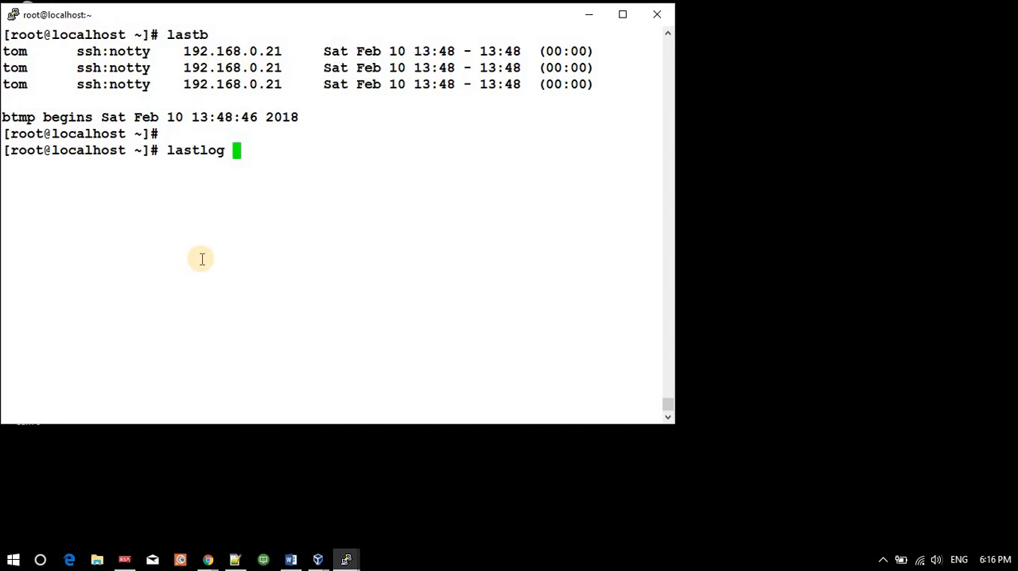
key("Return")
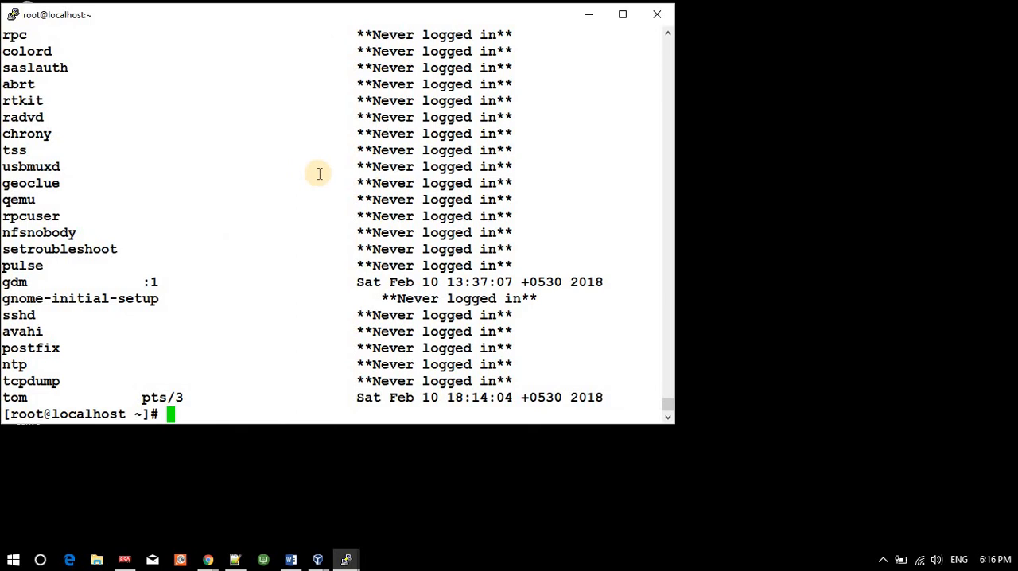
type("lastlog")
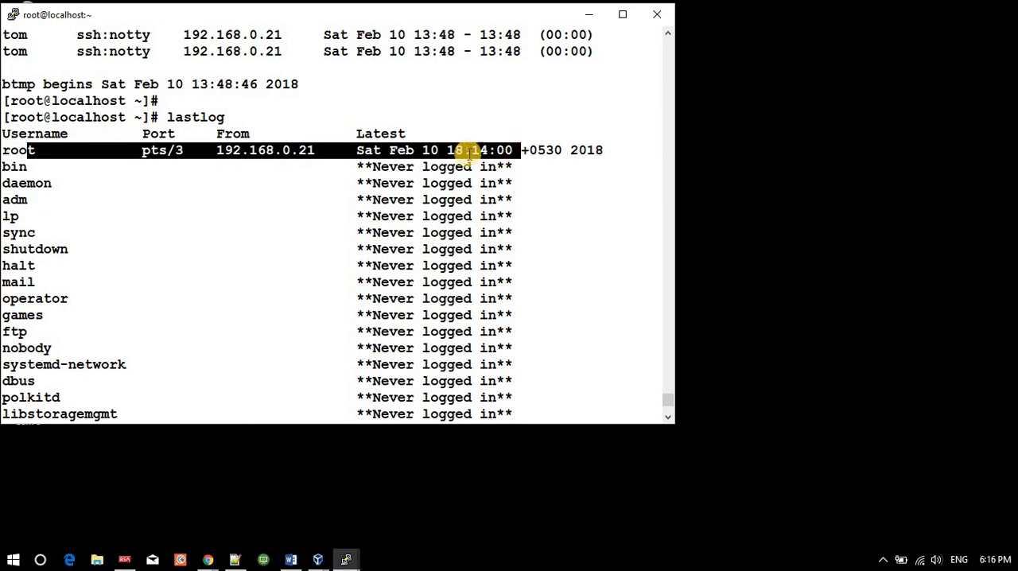
mouse_move(288, 215)
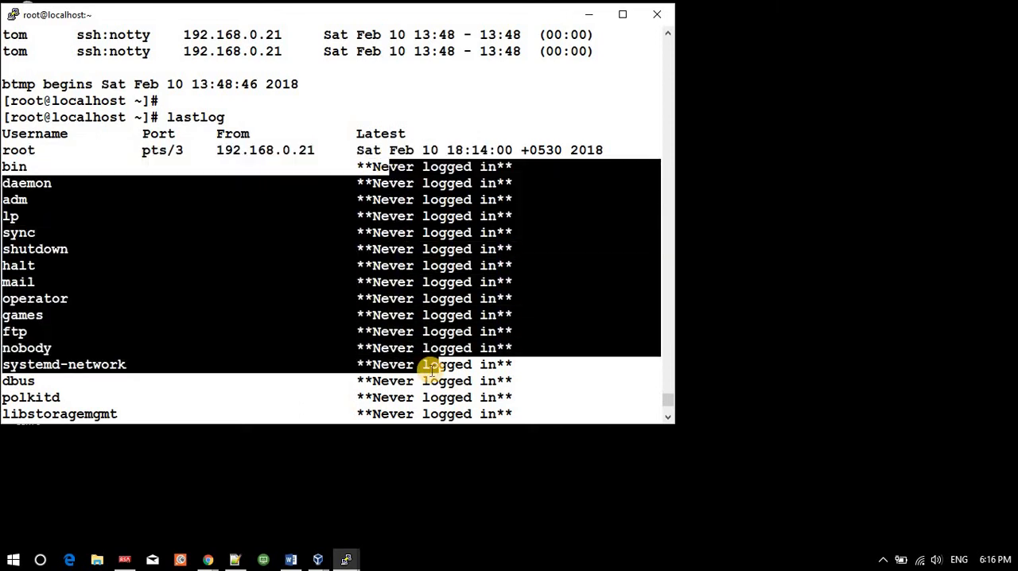
scroll("down", 3)
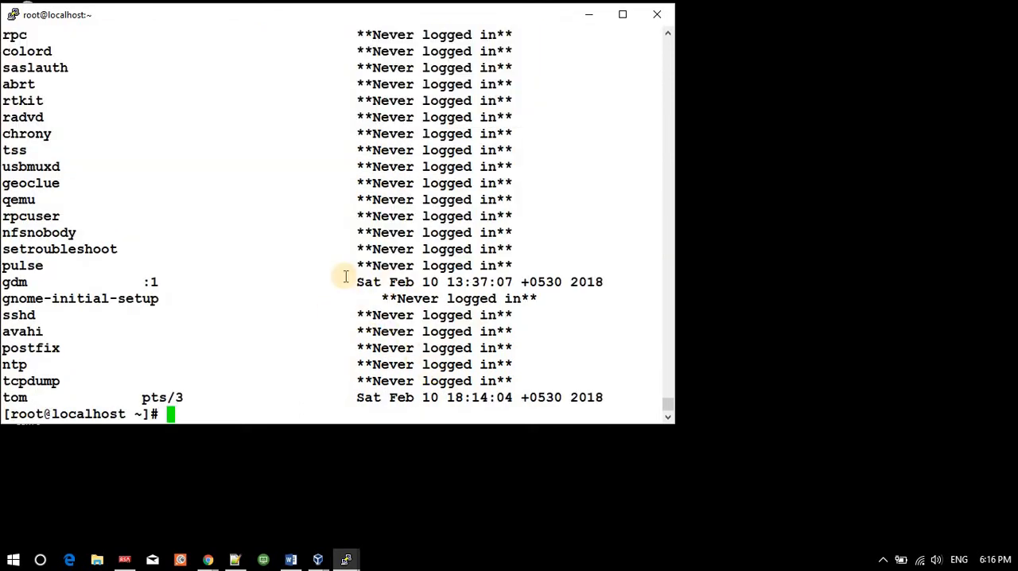
double_click(15, 281)
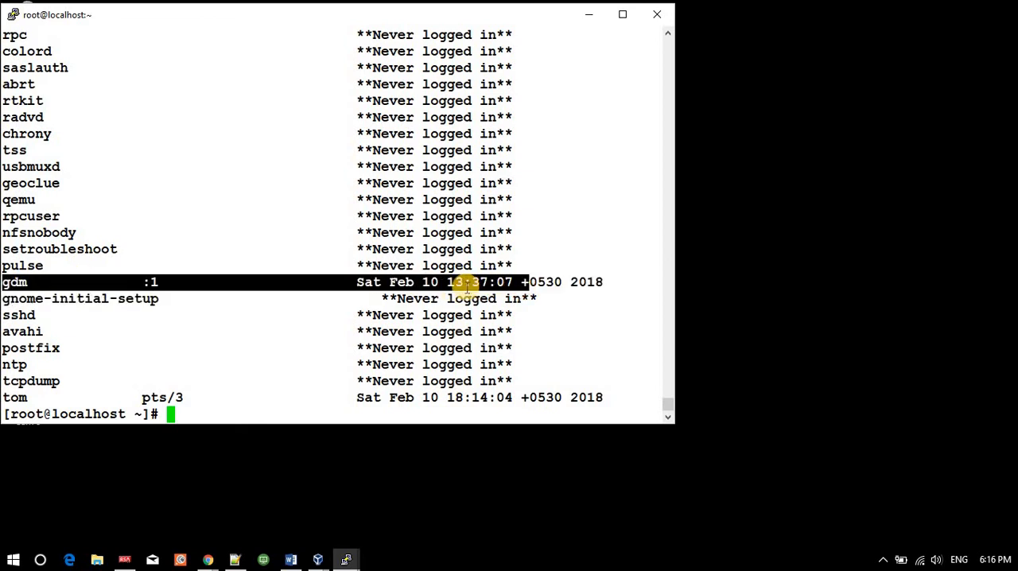
mouse_move(8, 398)
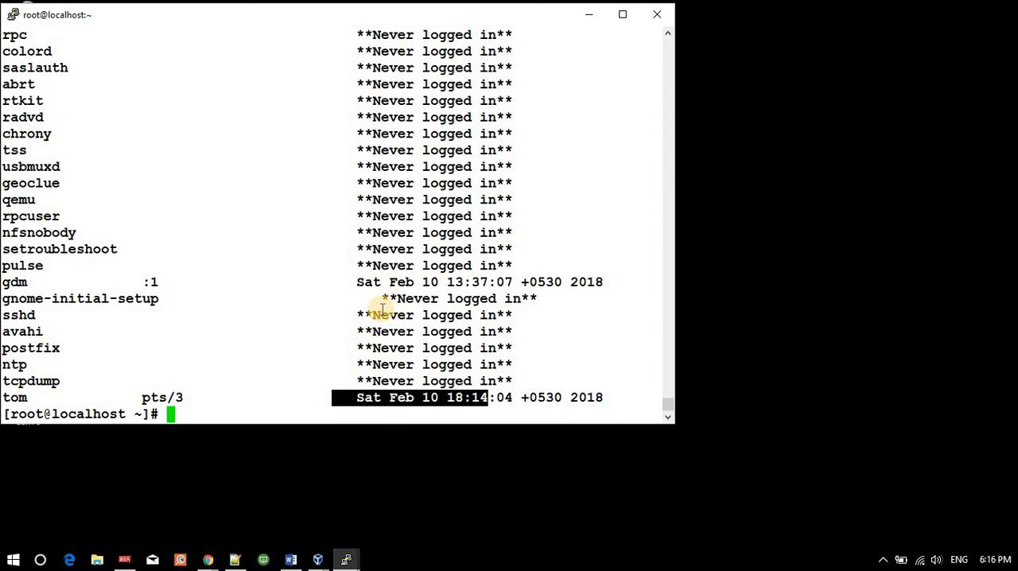
mouse_move(331, 156)
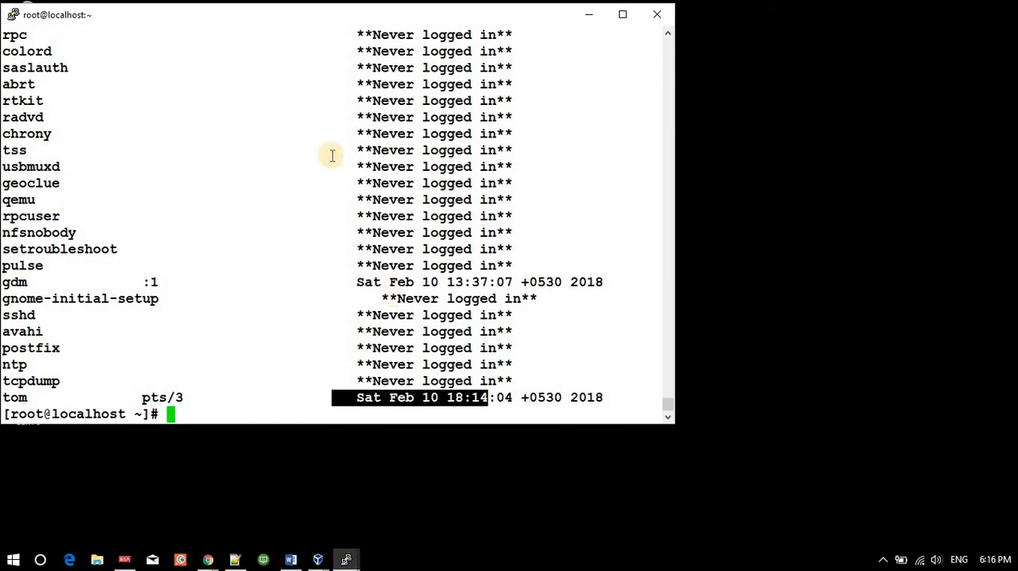
Run the failed-login listing again below the lastlog report and leave an empty prompt.
type("lastlog")
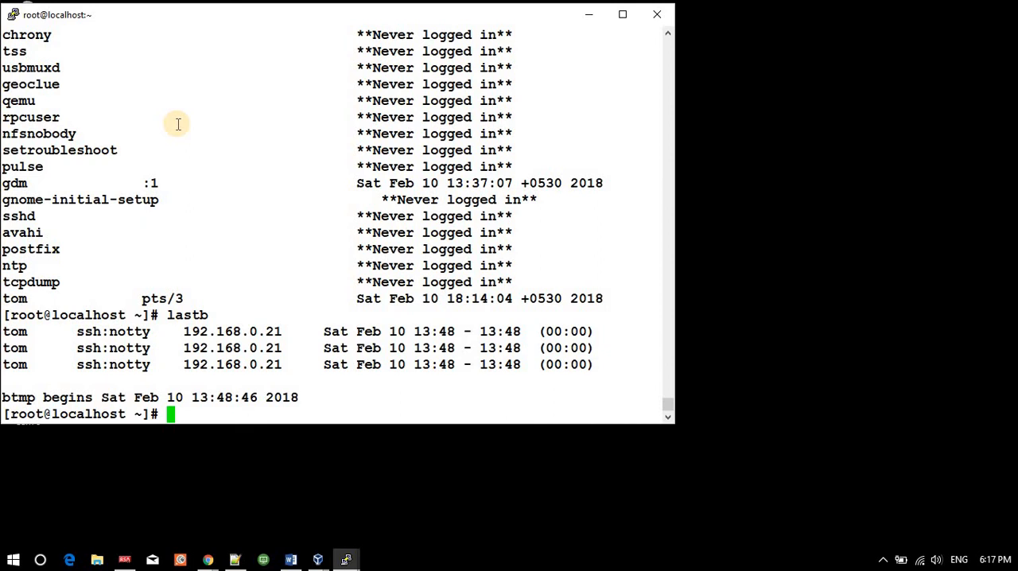
key("Enter")
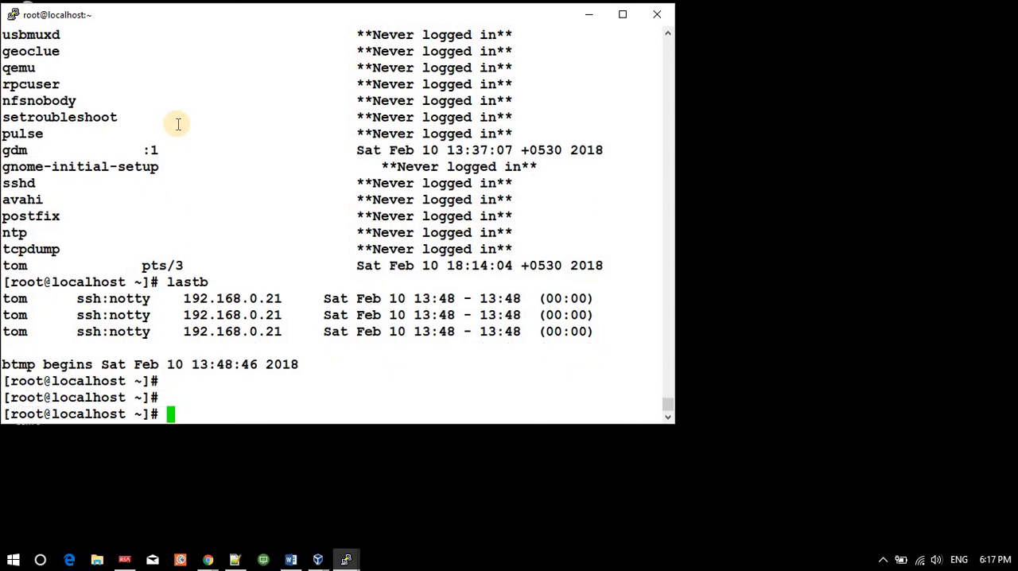
Run uptime to show 5:55 up, 5 users and load averages, then date.
type("uptime")
type("date")
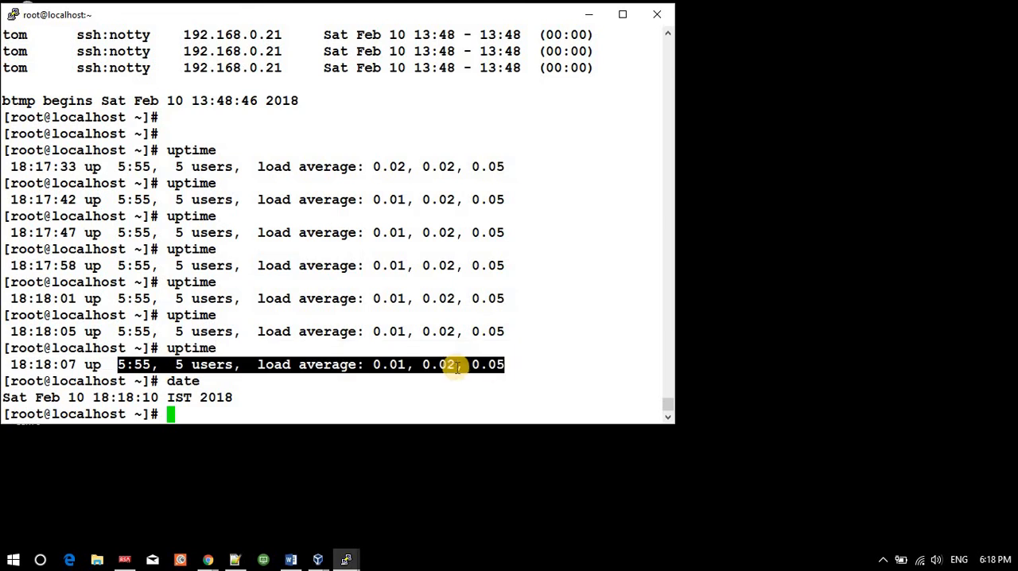
mouse_move(83, 358)
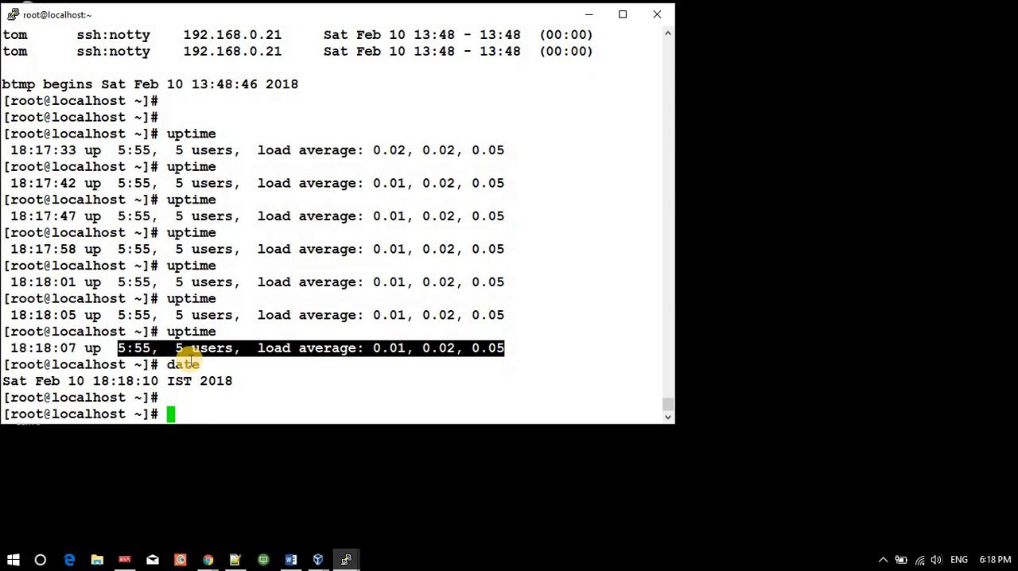
Leave a fresh uptime command typed at the shell prompt, not yet executed.
type("last")
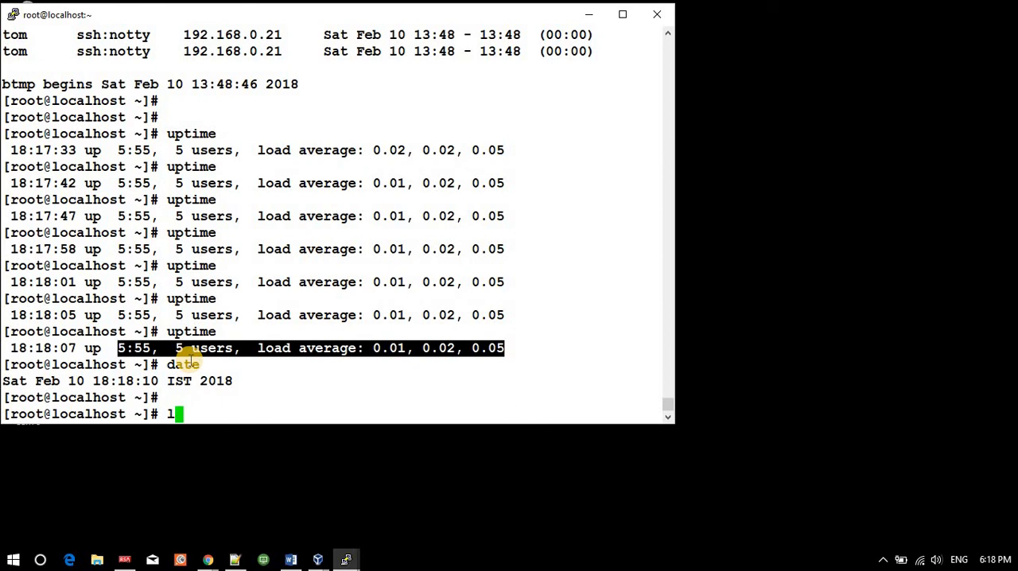
type("oas")
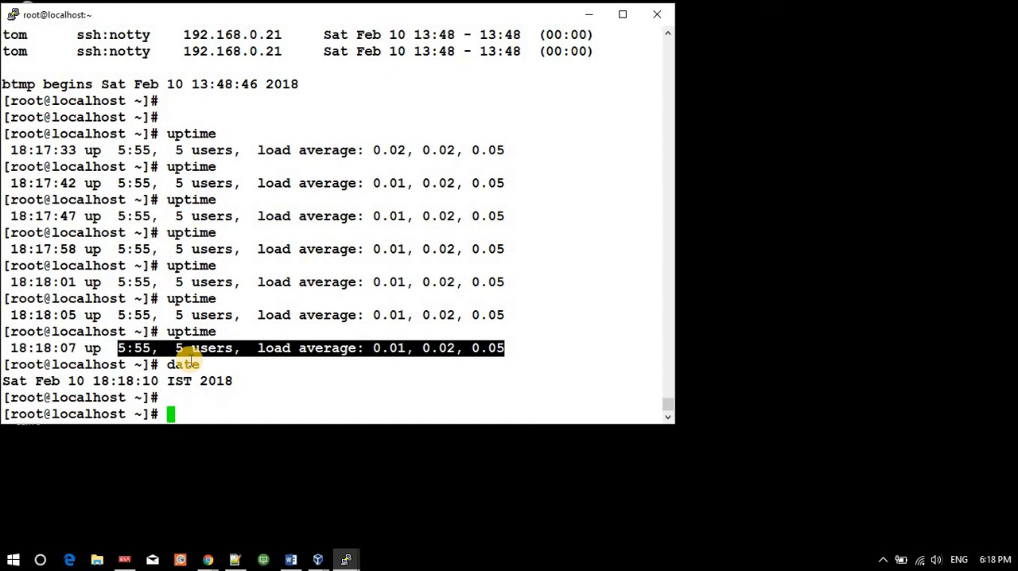
type("u")
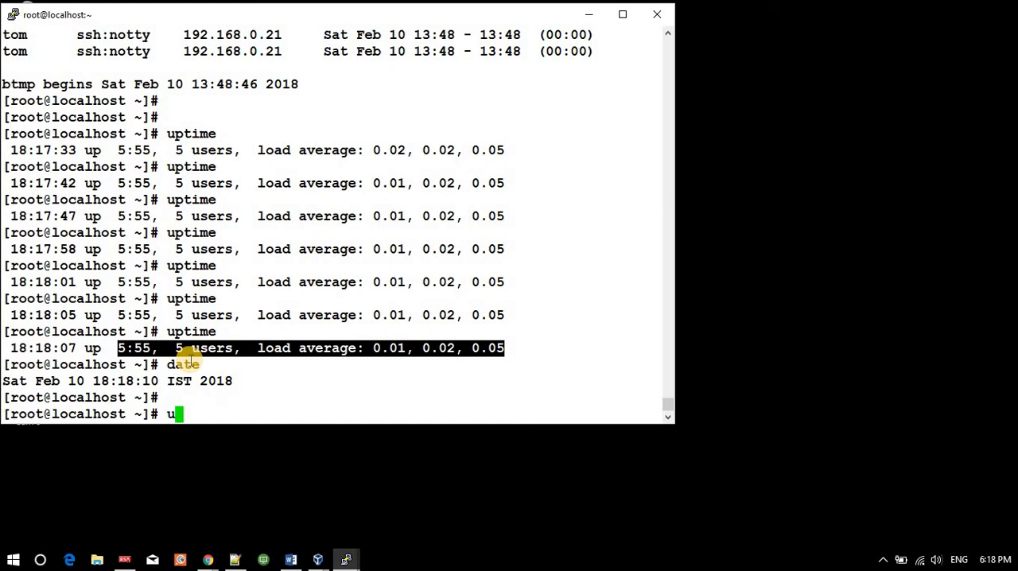
type("ptime")
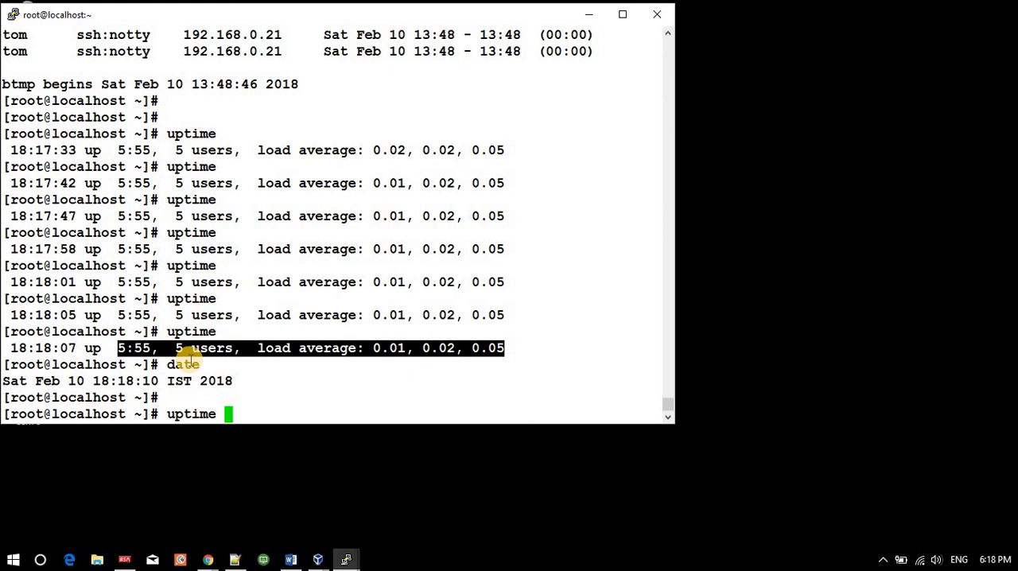
mouse_move(303, 476)
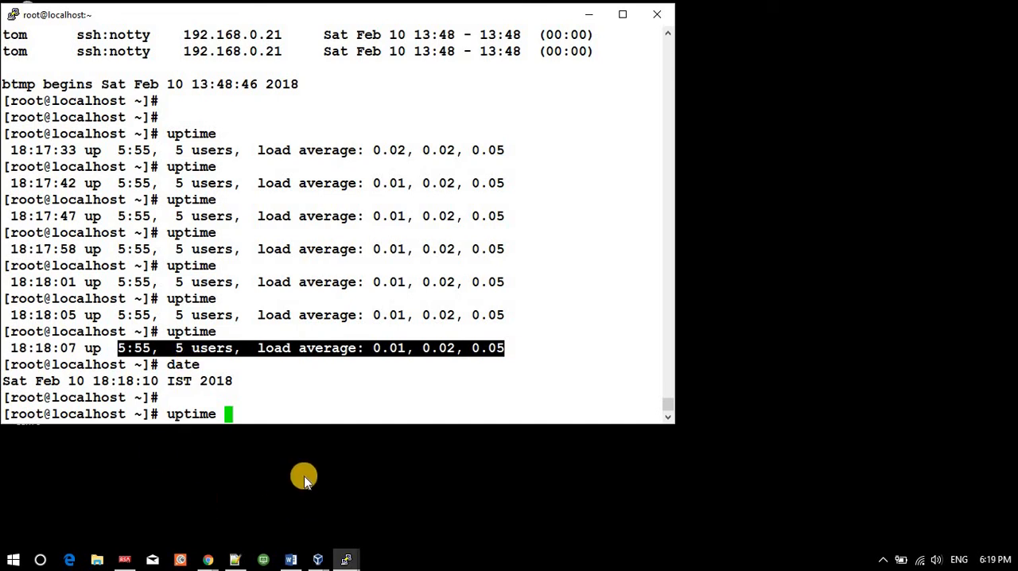